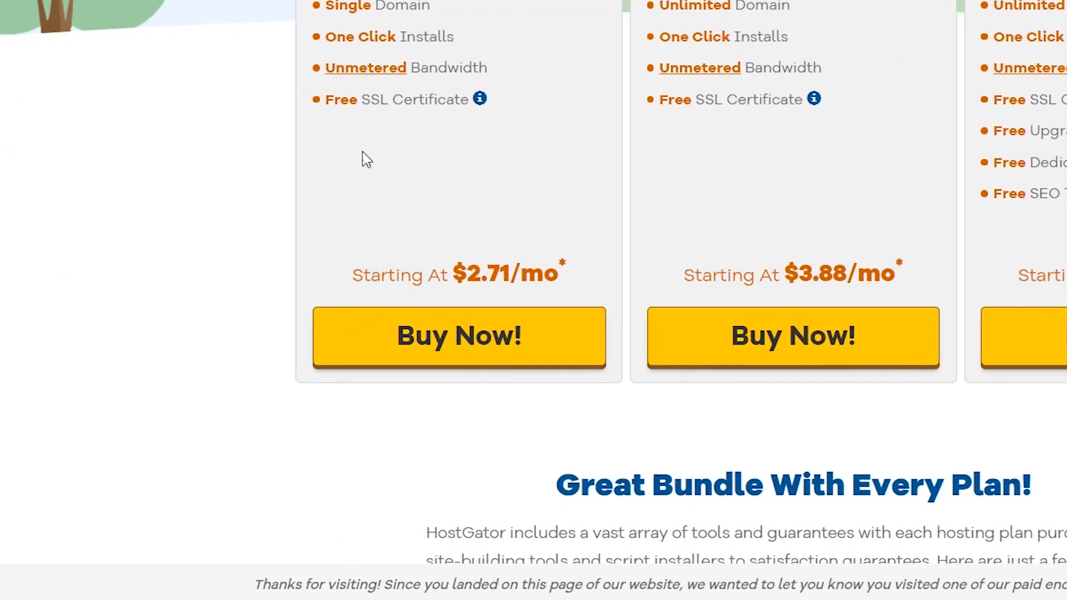
- Return from the hosting plans pricing to the HostGator homepage
click(458, 335)
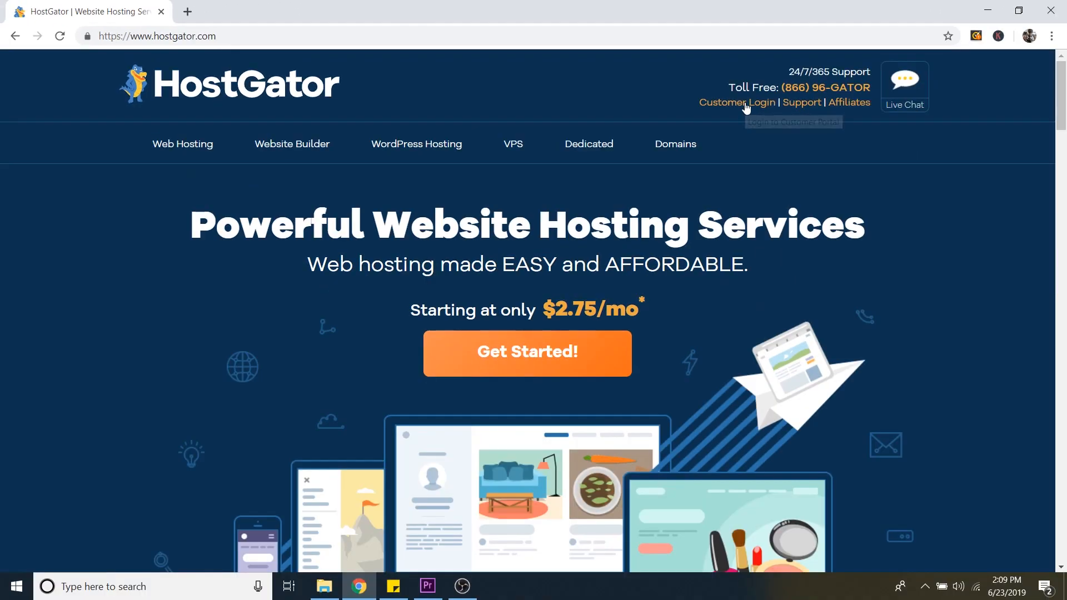
- Log in through Customer Login > Portal Login to reach the portal dashboard
click(735, 102)
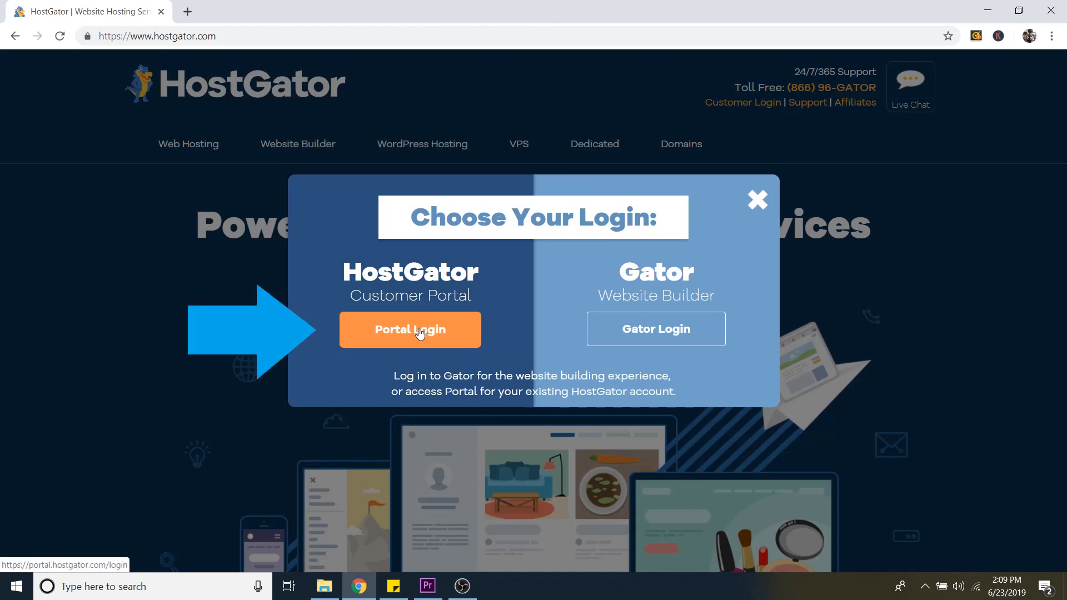
click(410, 329)
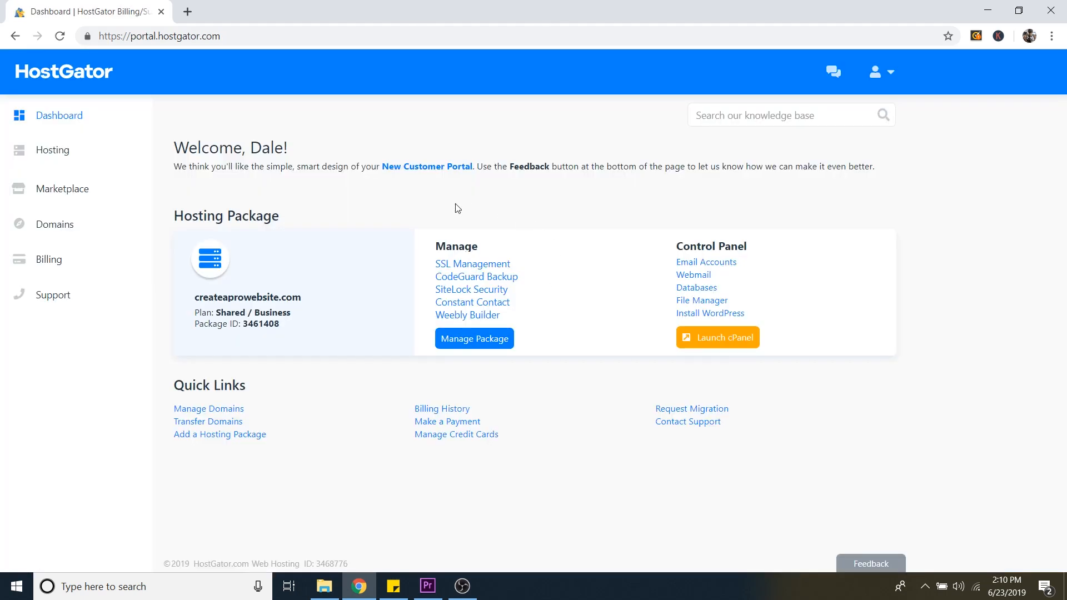
mouse_move(550, 278)
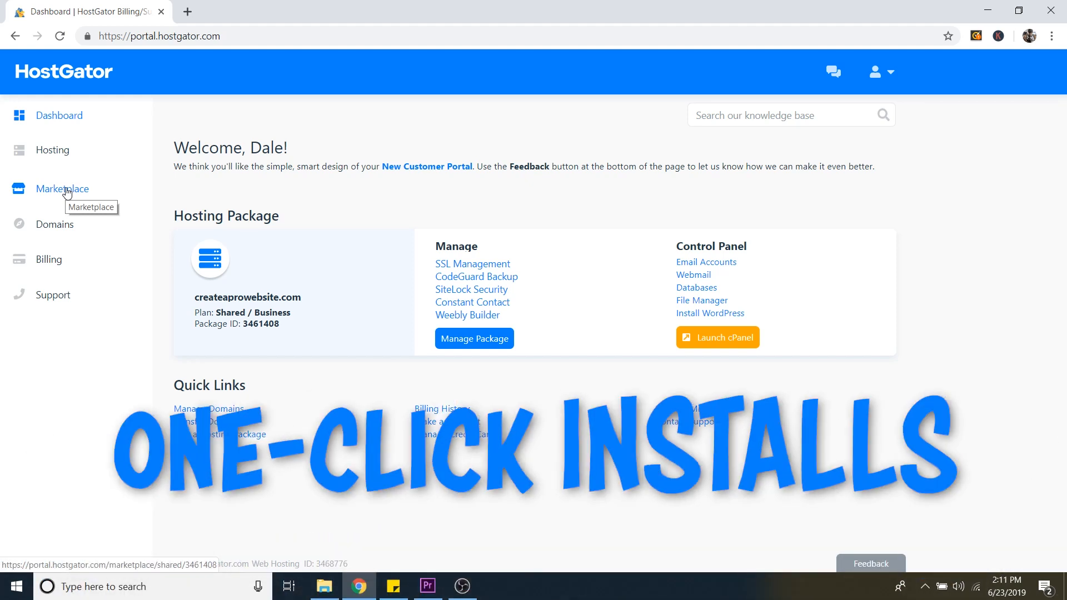
- Reach One-Click Installs from Marketplace under Related Services
click(62, 189)
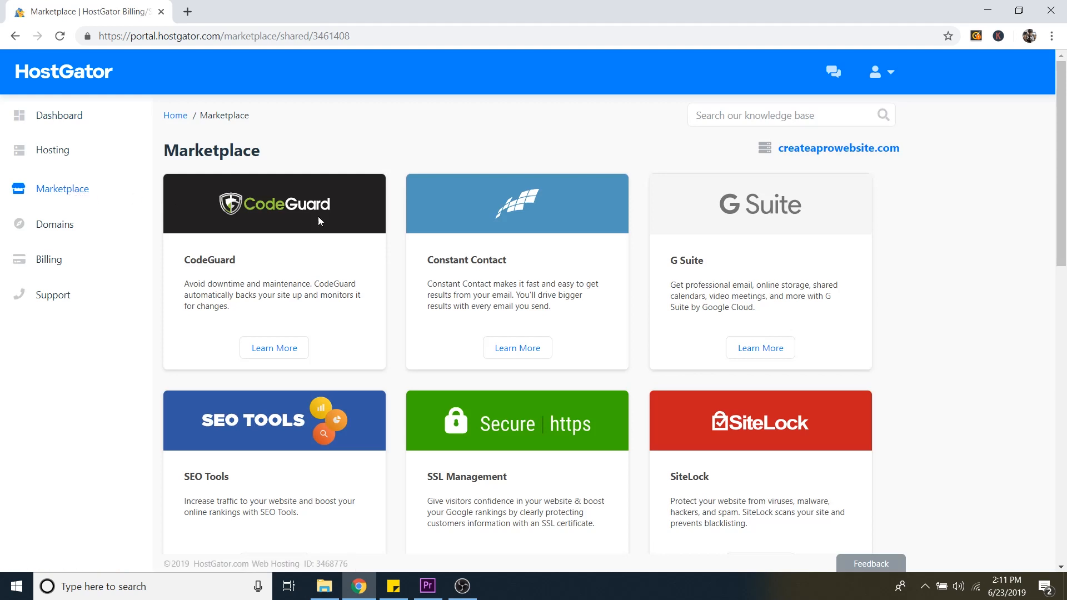
scroll(down, 3)
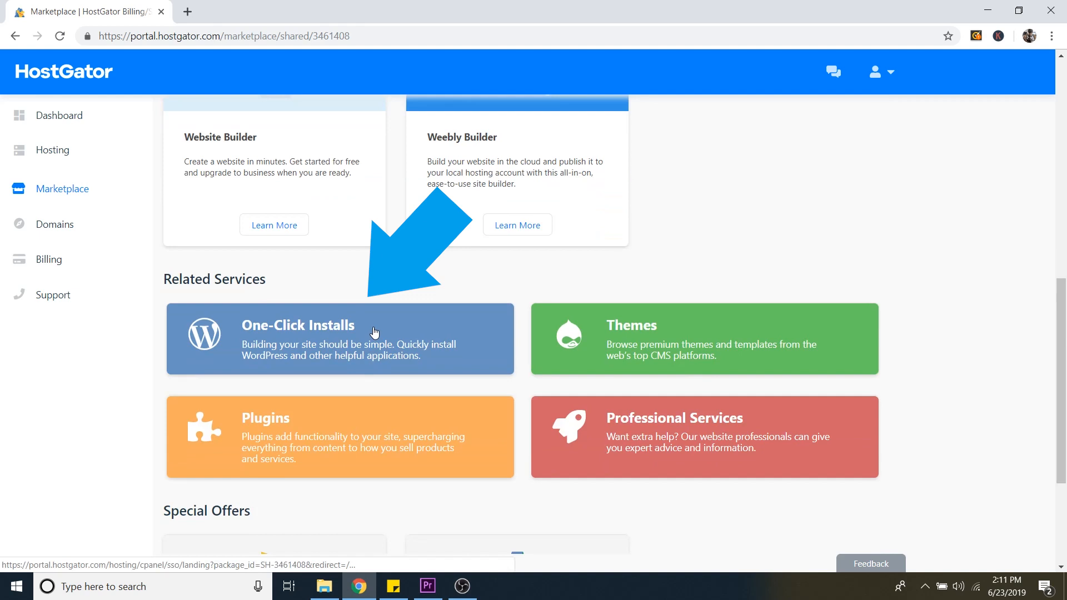
click(340, 339)
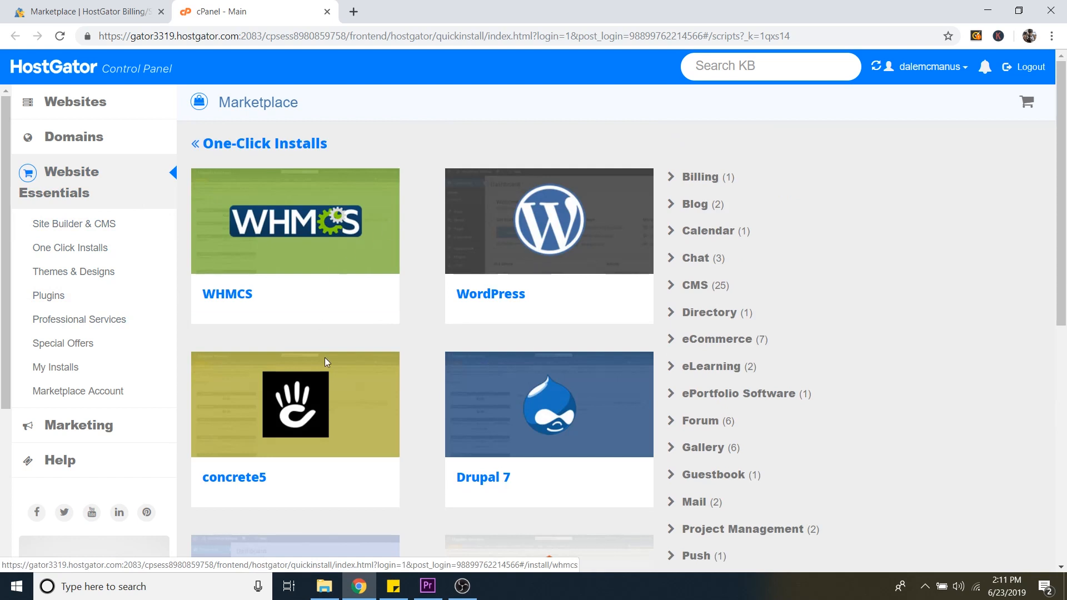
scroll(down, 3)
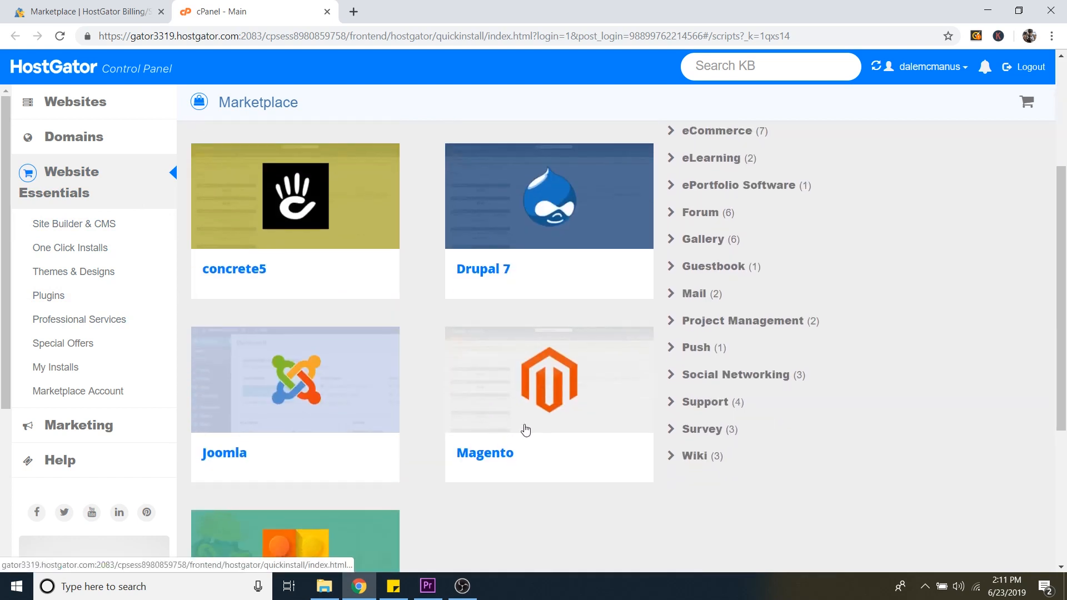
click(69, 247)
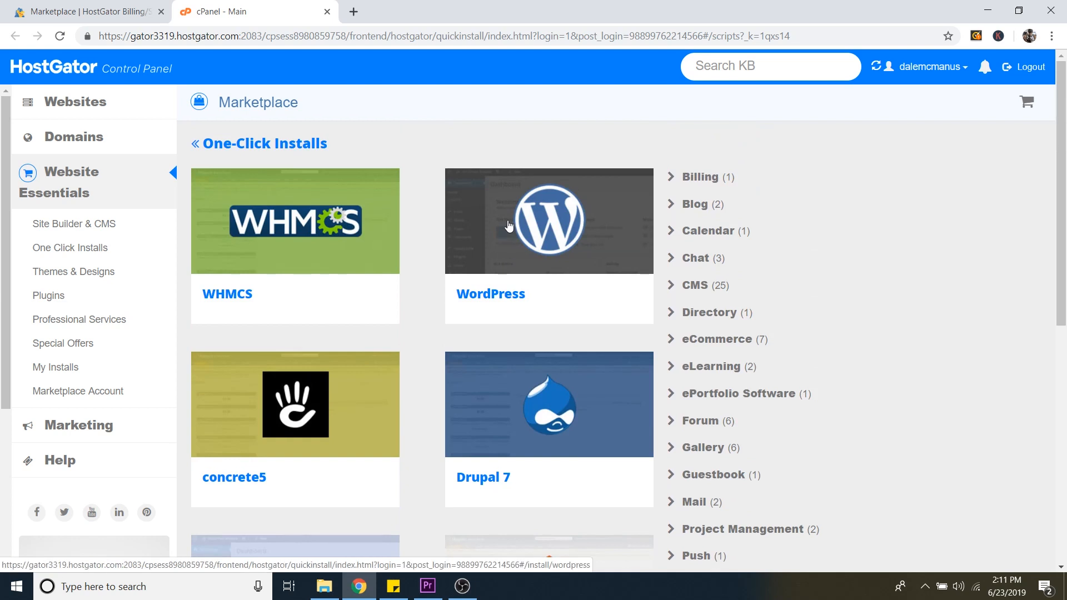
- Start a WordPress install with createacoolwebsite.com as the domain and continue to settings
click(548, 220)
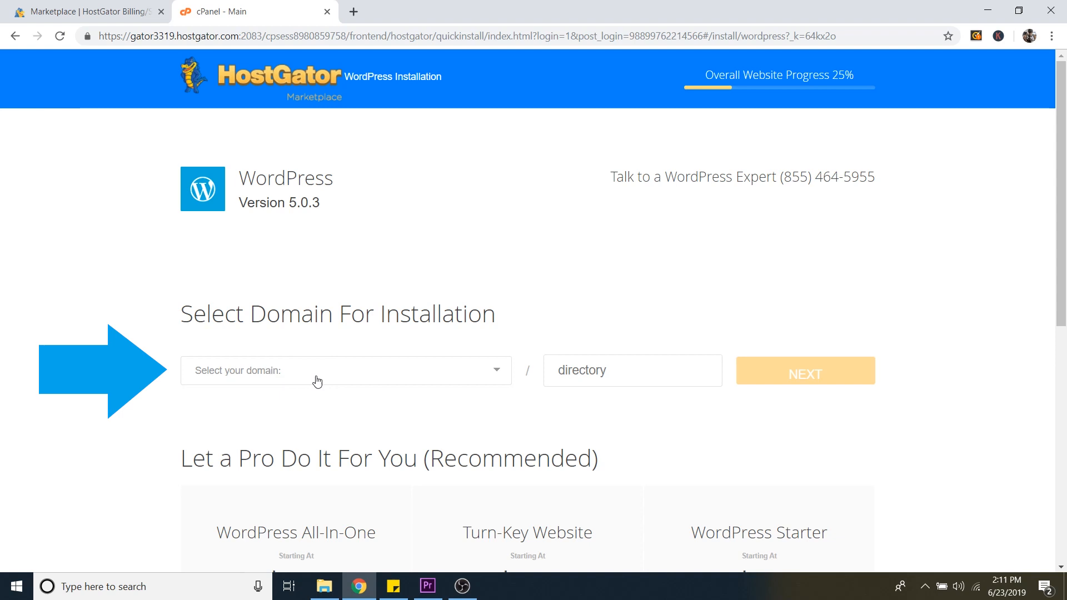
click(345, 370)
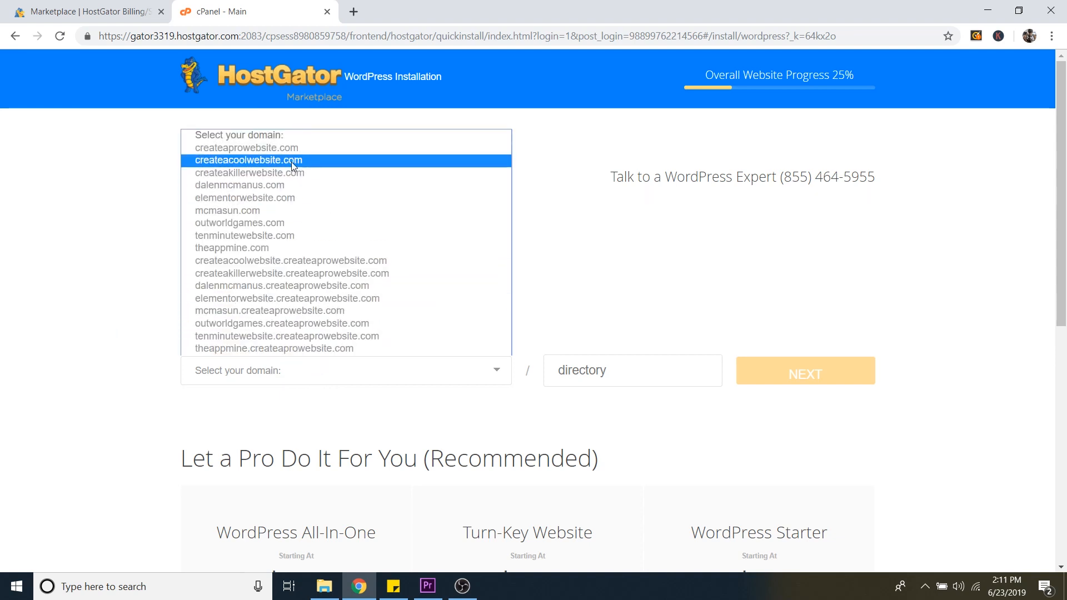
click(248, 160)
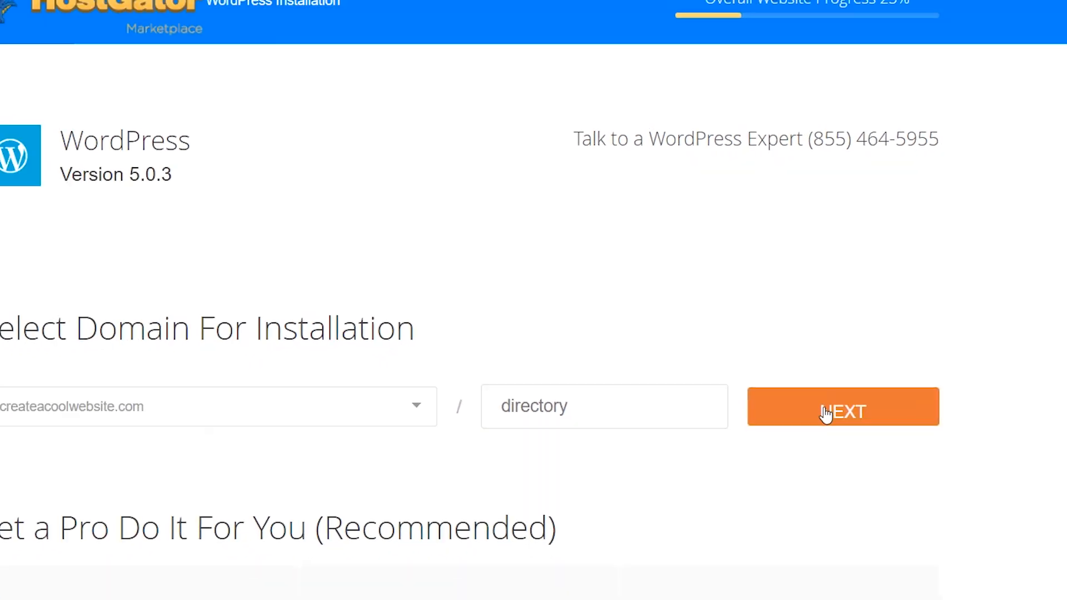
click(843, 407)
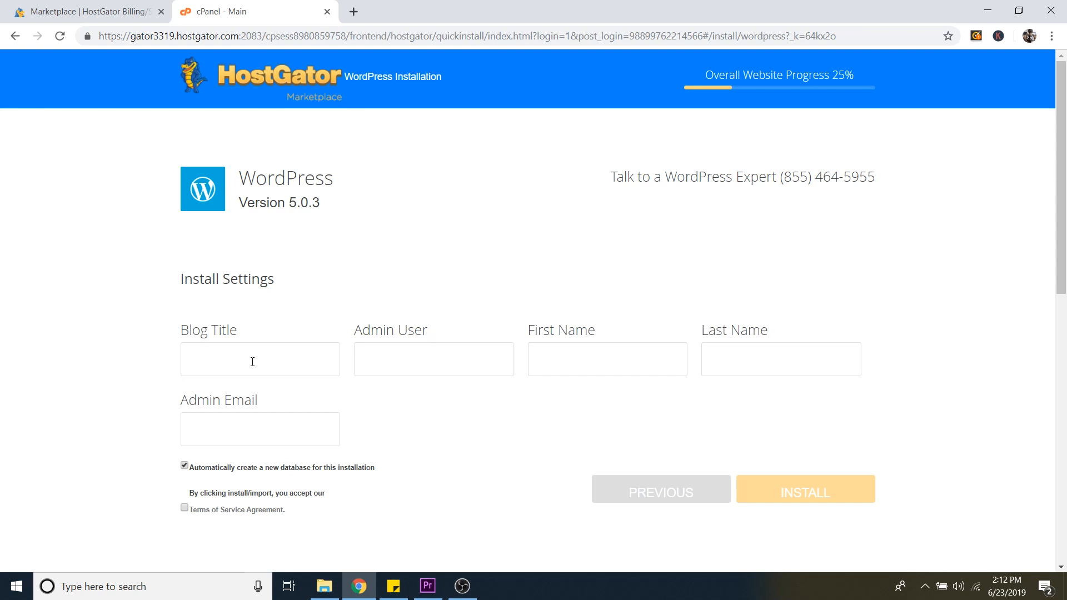
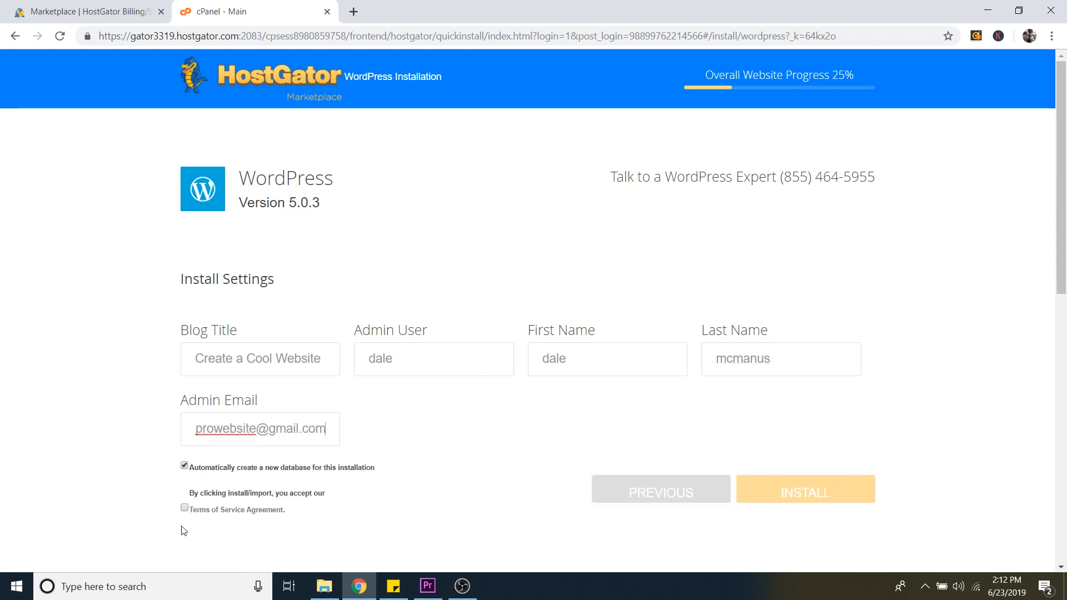
- Accept the Terms of Service and install WordPress on createacoolwebsite.com
click(183, 507)
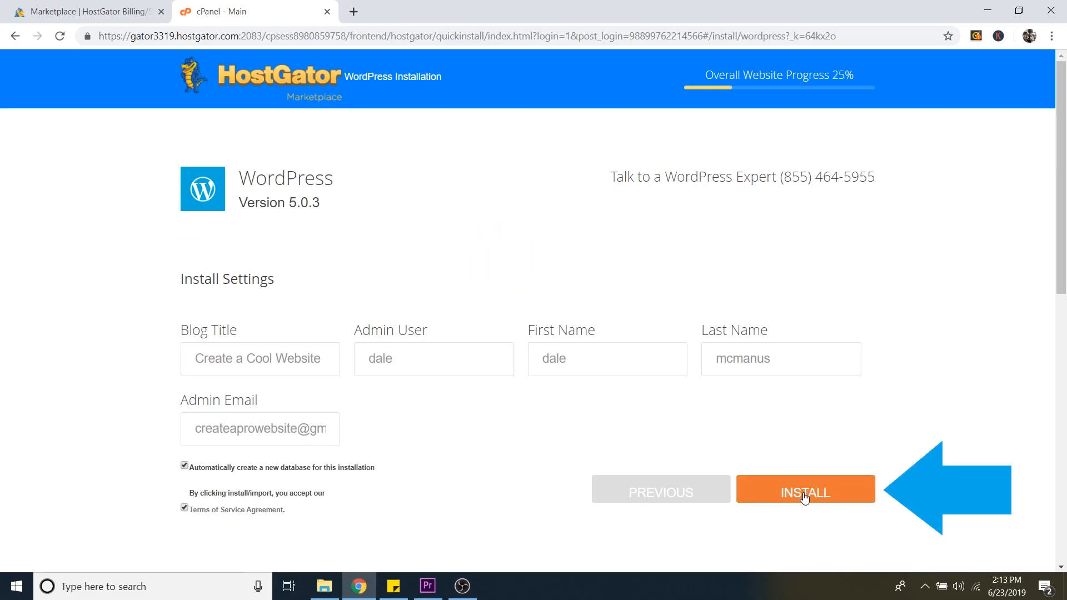
click(805, 492)
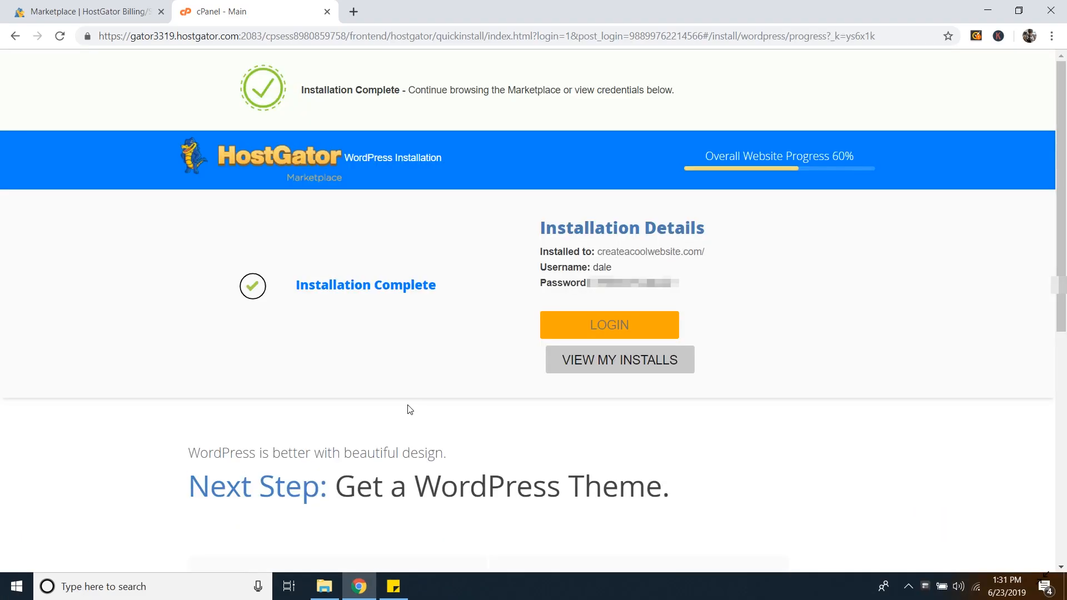
mouse_move(487, 204)
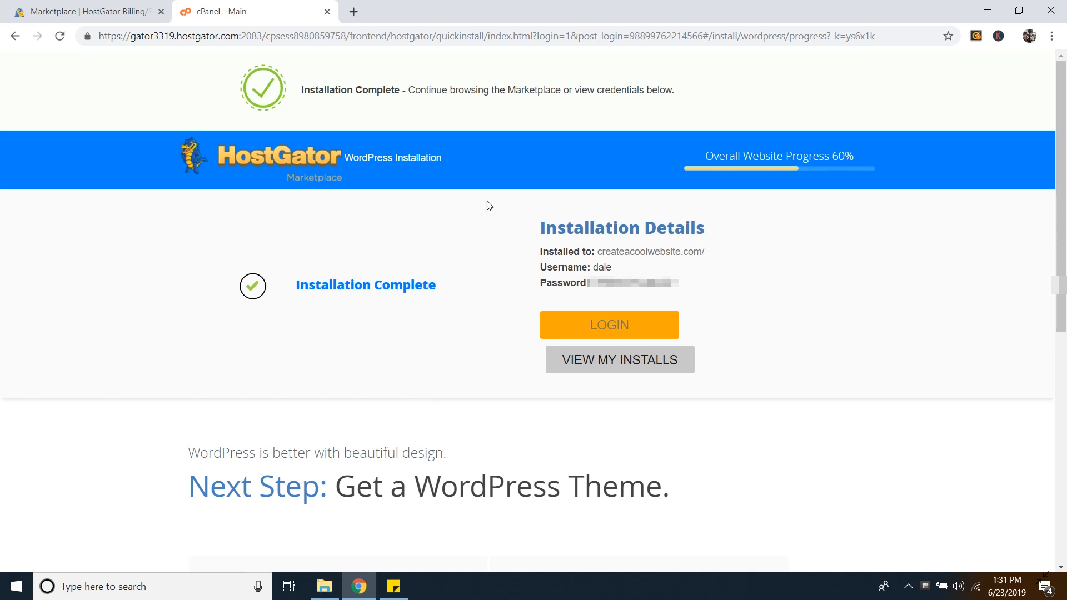
mouse_move(541, 236)
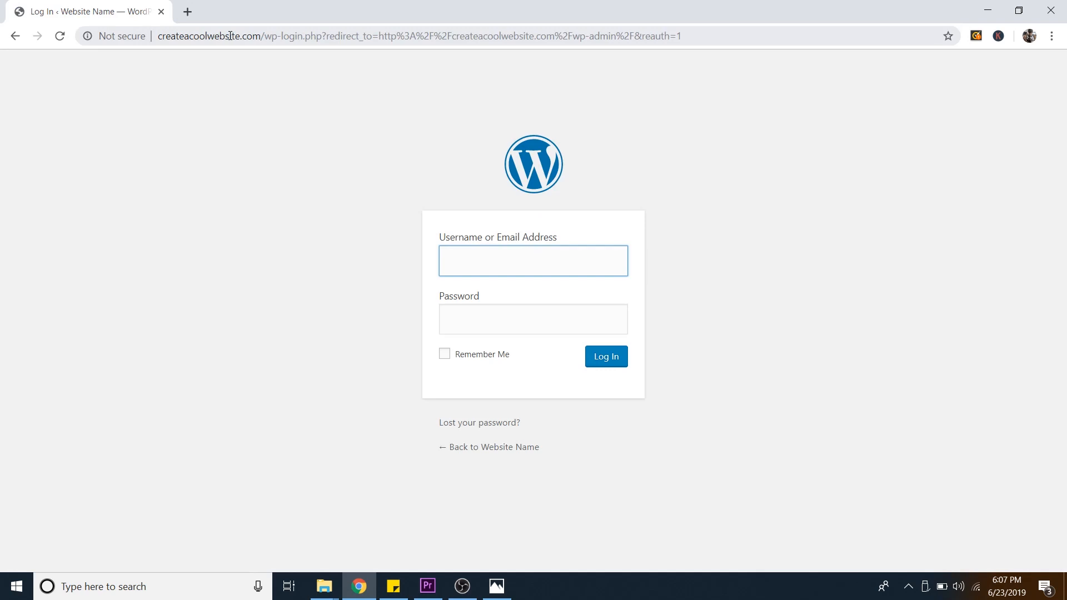
- Log in as dale on wp-login to reach the createacoolwebsite.com admin dashboard
text(d)
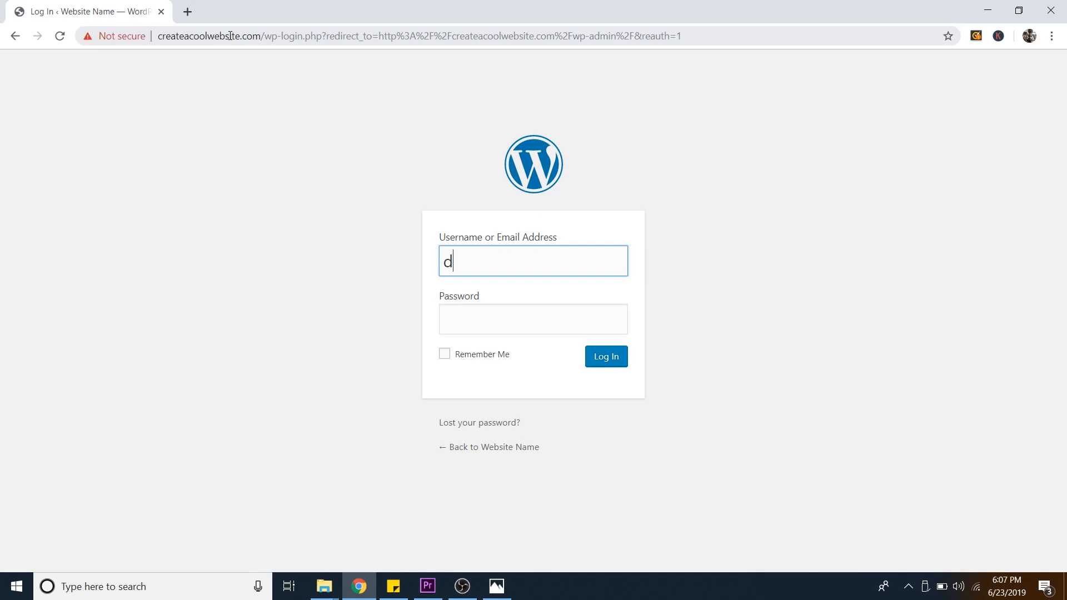
text(ale)
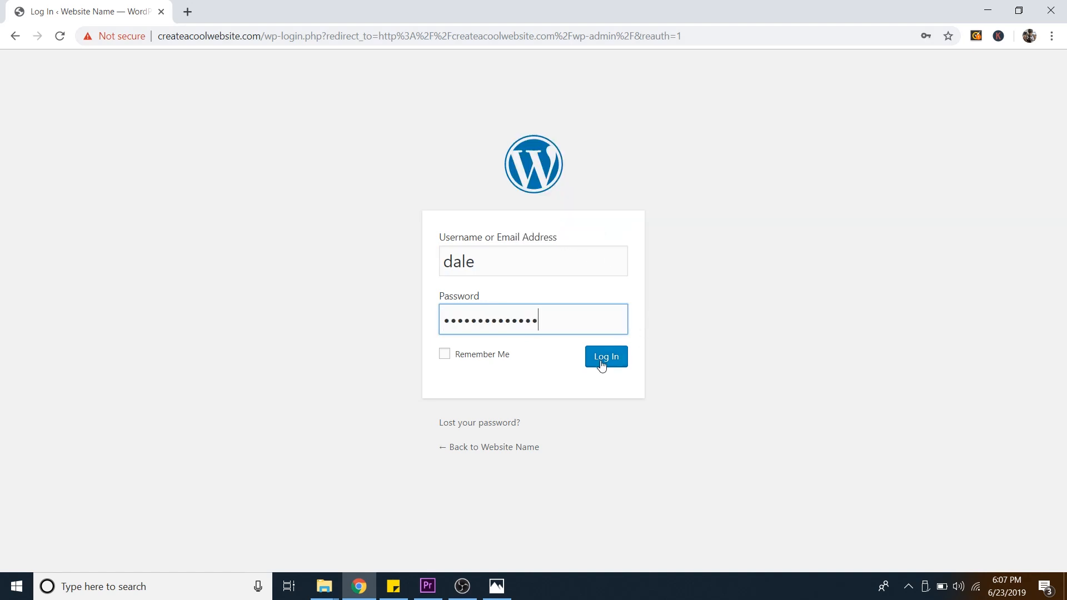
click(604, 355)
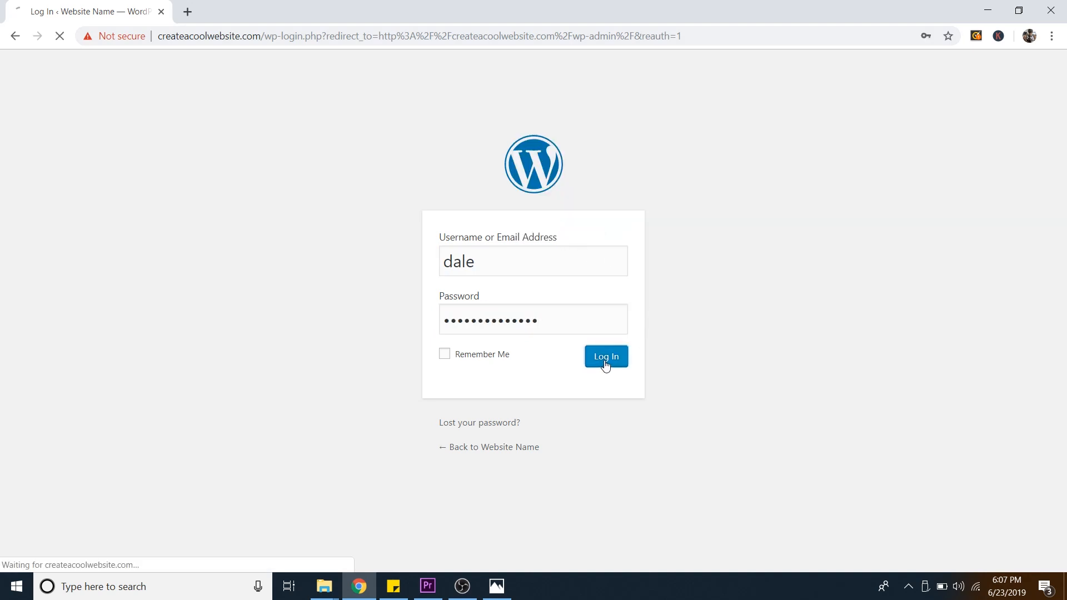
click(604, 355)
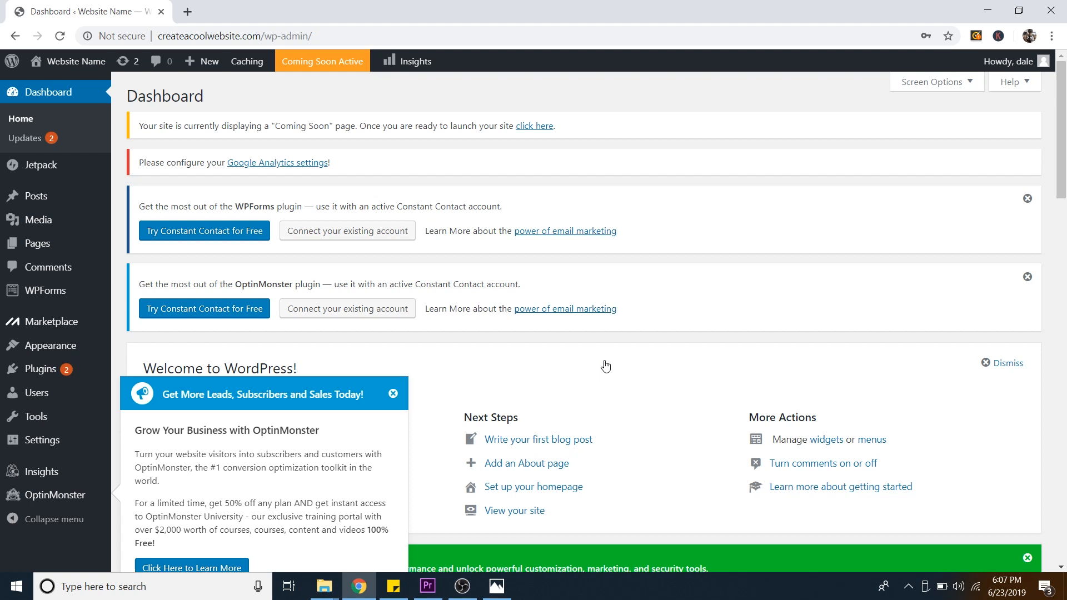